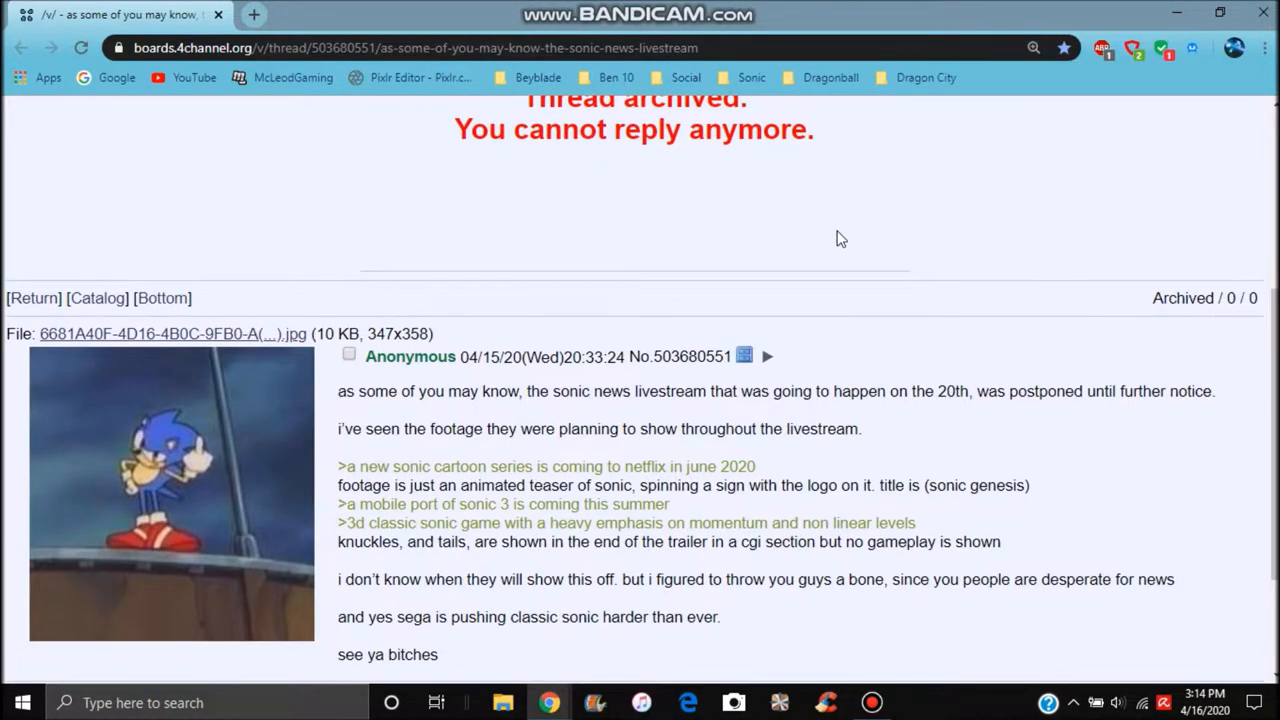
{"action": "scroll", "scroll_direction": "down", "scroll_amount": 3}
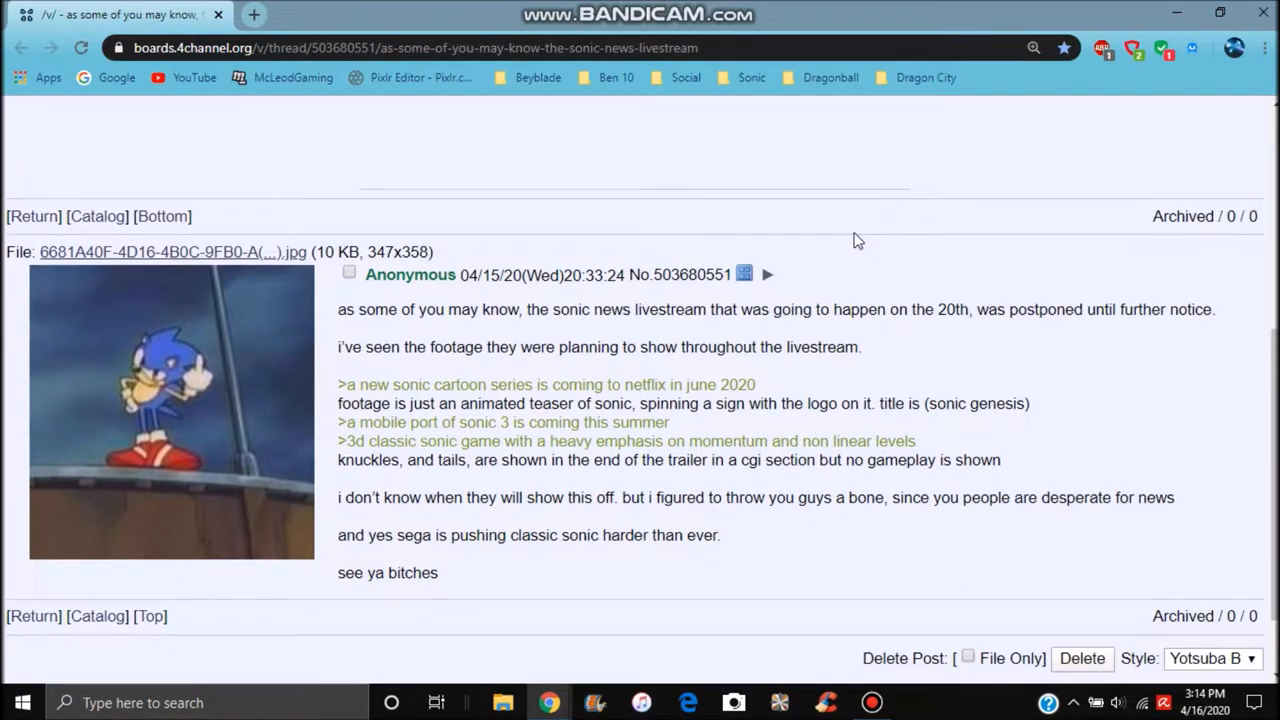